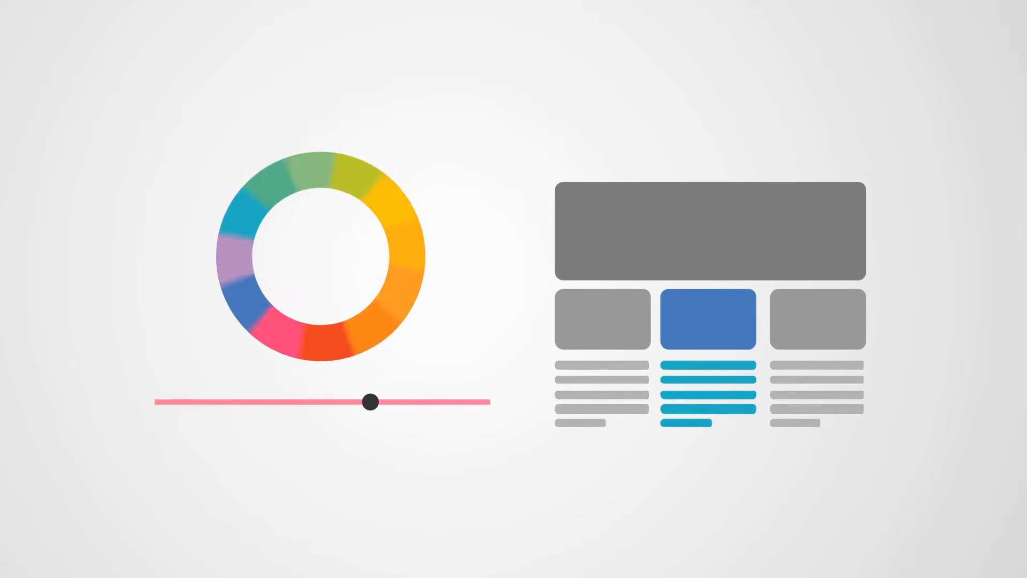
Step: Drag the colour slider left to recolour the highlighted layout column
{"action": "left_click_drag", "start_coordinate": [370, 401], "coordinate": [335, 402]}
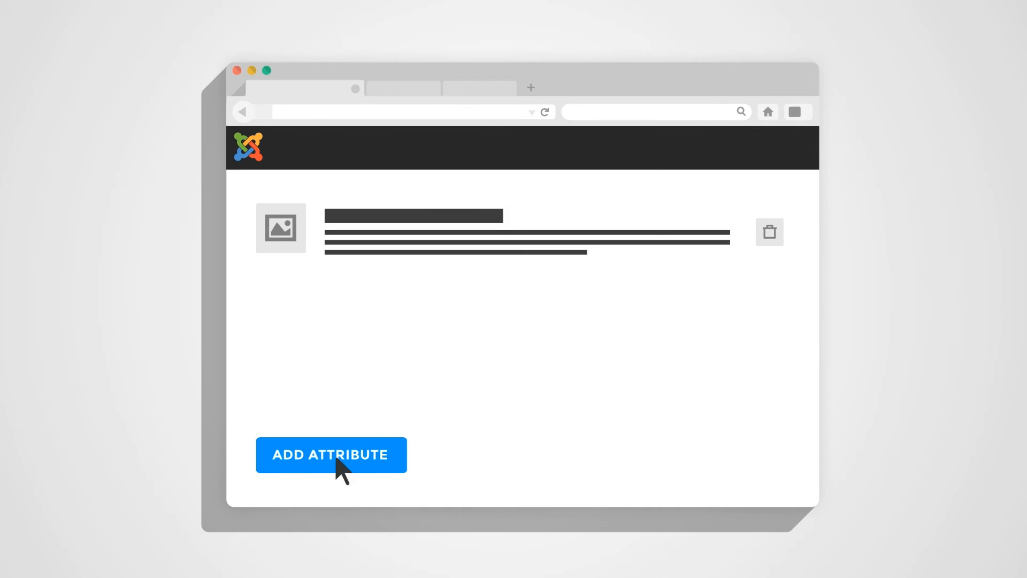
Step: Add text and colour picker attributes below the image attribute on the Joomla page
{"action": "left_click", "coordinate": [331, 455]}
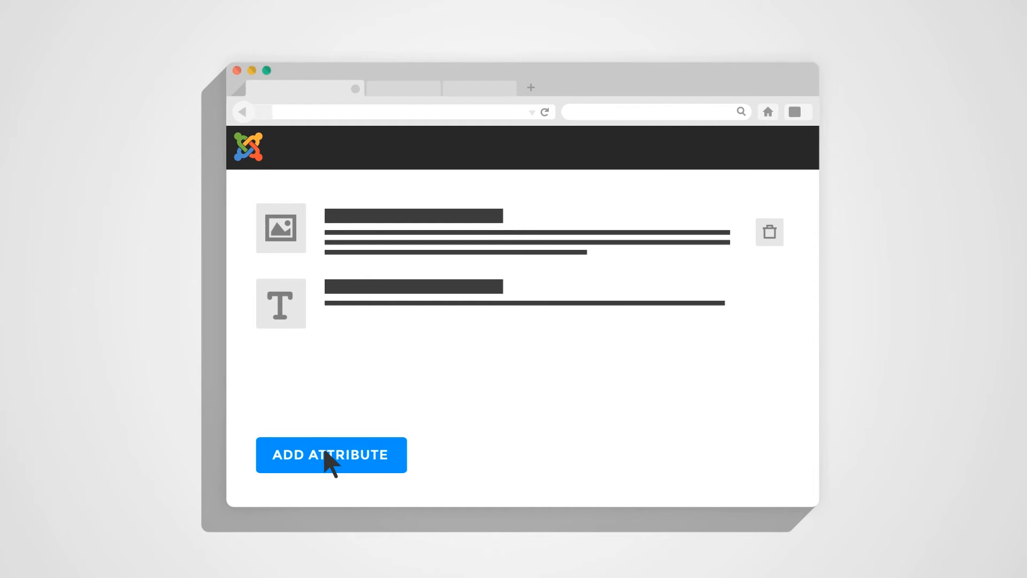
{"action": "left_click", "coordinate": [331, 455]}
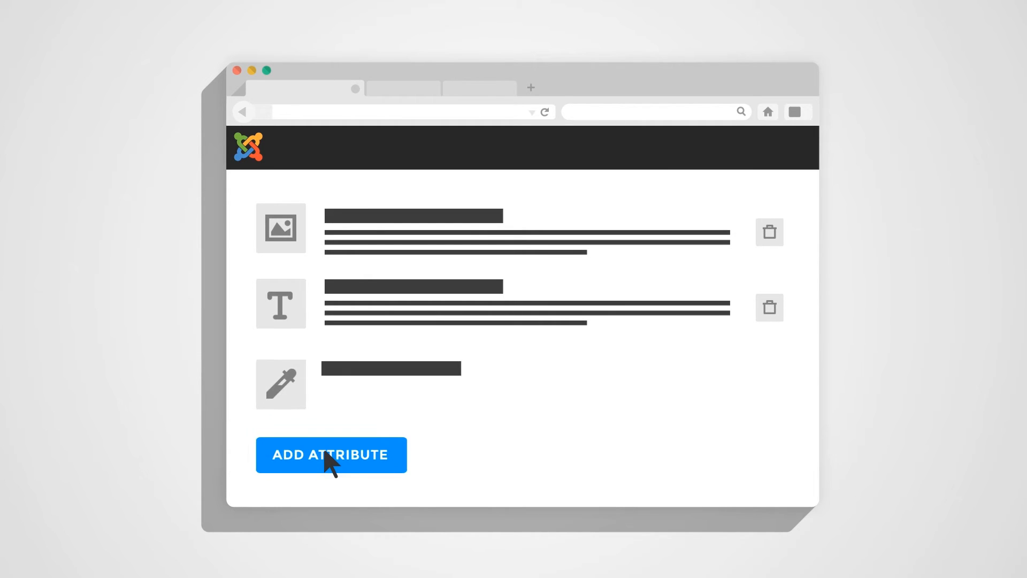
{"action": "left_click", "coordinate": [331, 454]}
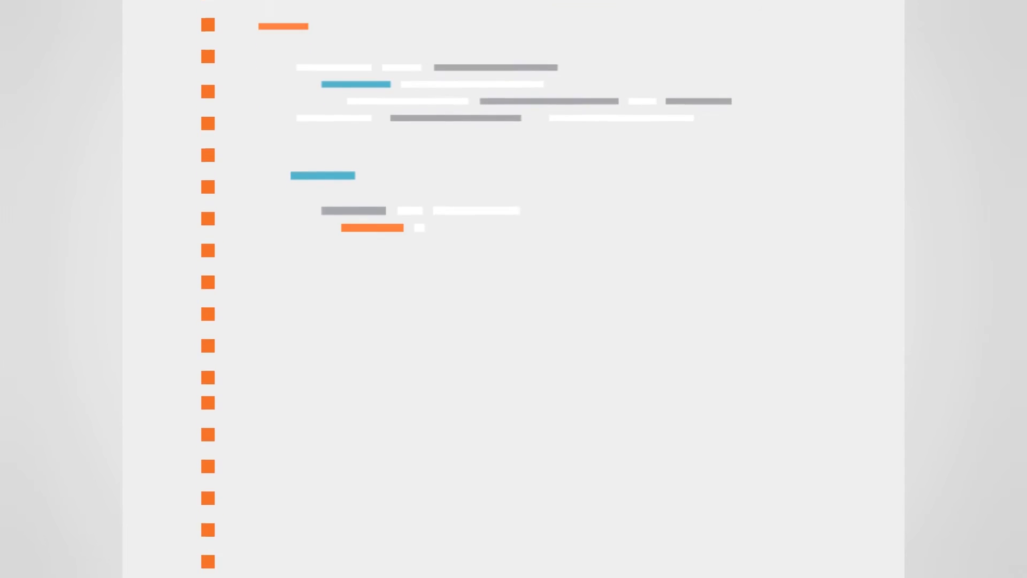
Step: Scroll past the generated add-on code listing
{"action": "scroll", "scroll_direction": "down", "scroll_amount": 3}
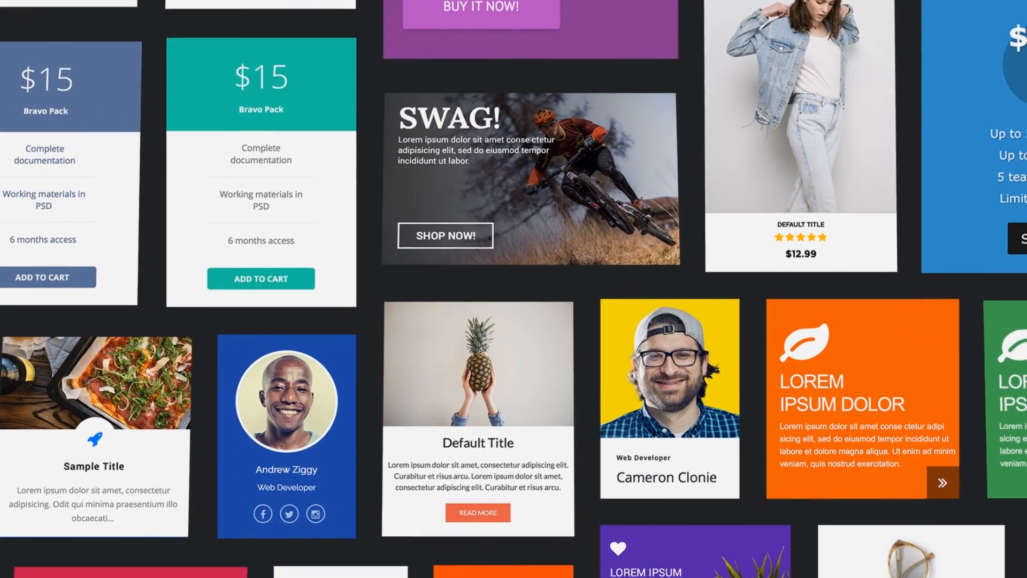
Step: Scroll the template gallery to reveal the chair product, opening hours, surfing banner and $99 plans
{"action": "scroll", "scroll_direction": "down", "scroll_amount": 3}
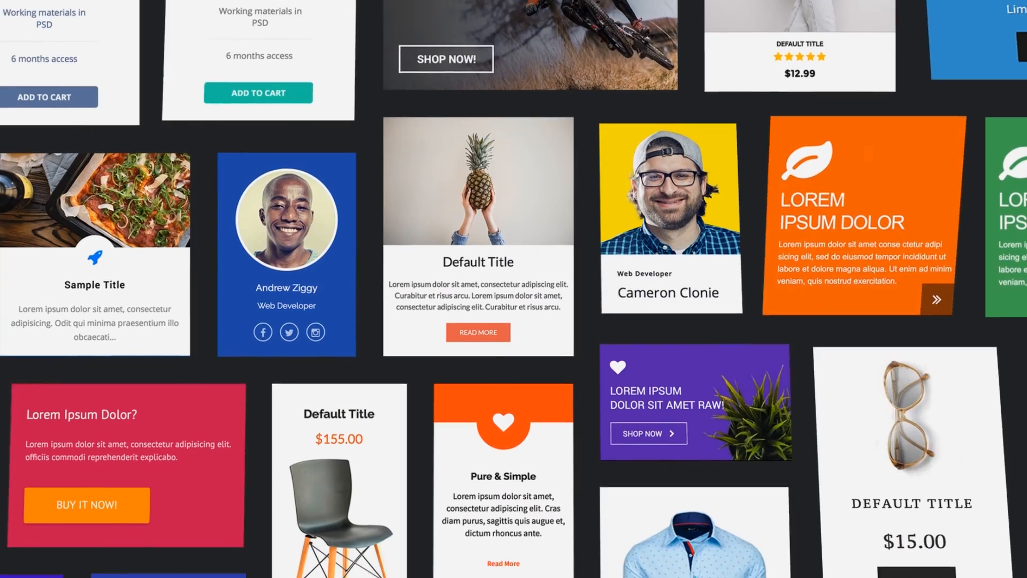
{"action": "scroll", "scroll_direction": "down", "scroll_amount": 3}
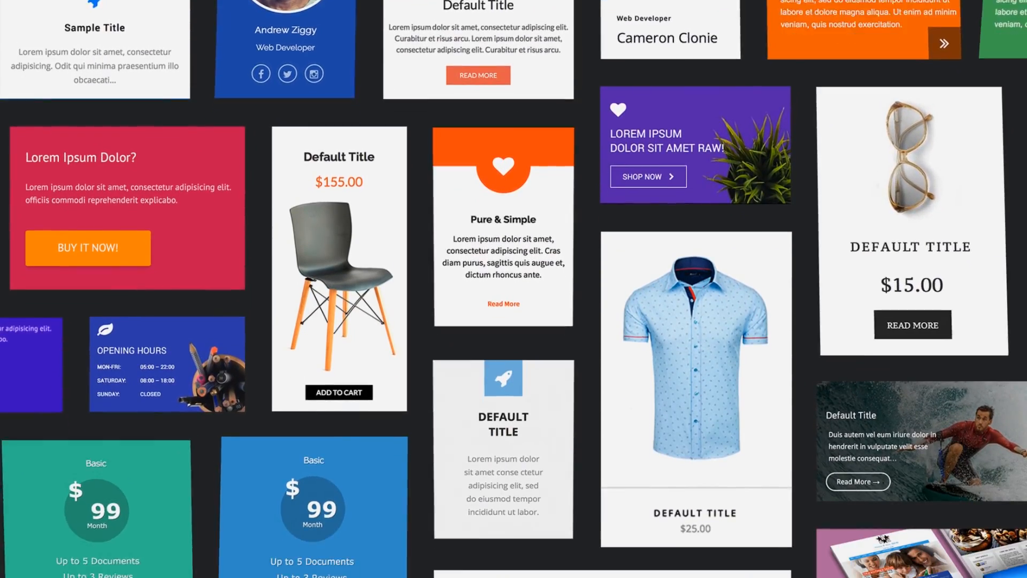